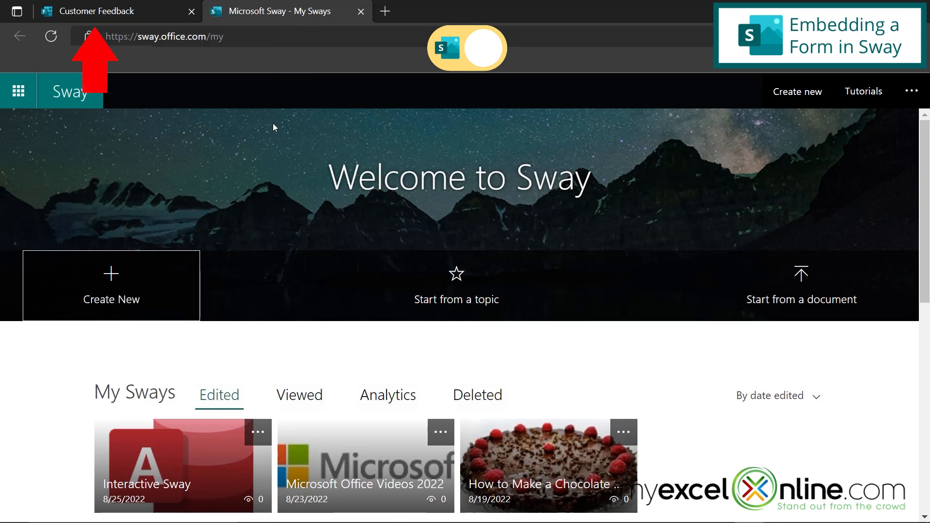
- Review the Customer Feedback form down through its five questions to the recommendation scale
left_click(95, 11)
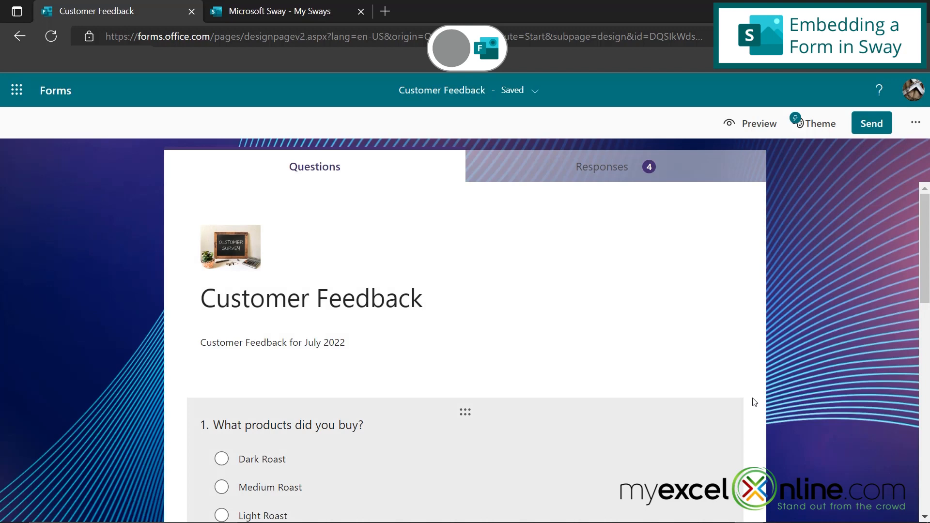
scroll("down", 3)
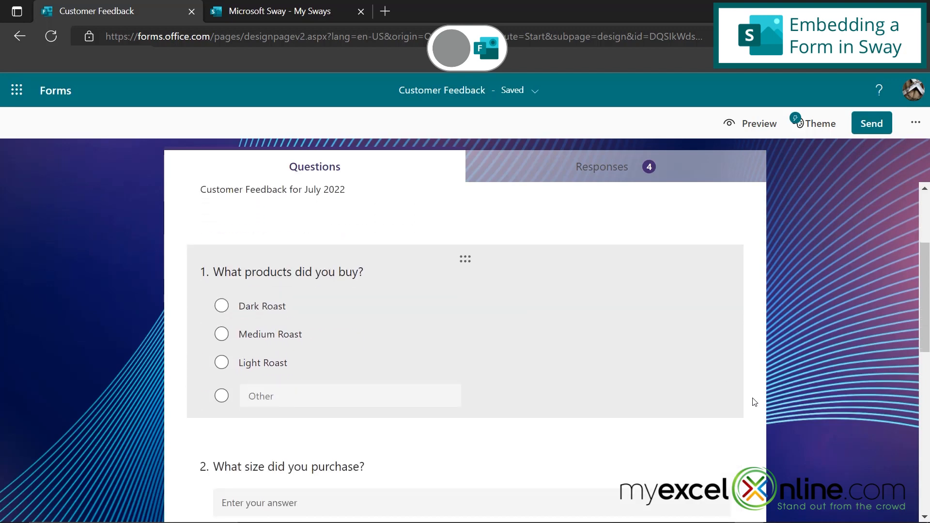
scroll("down", 3)
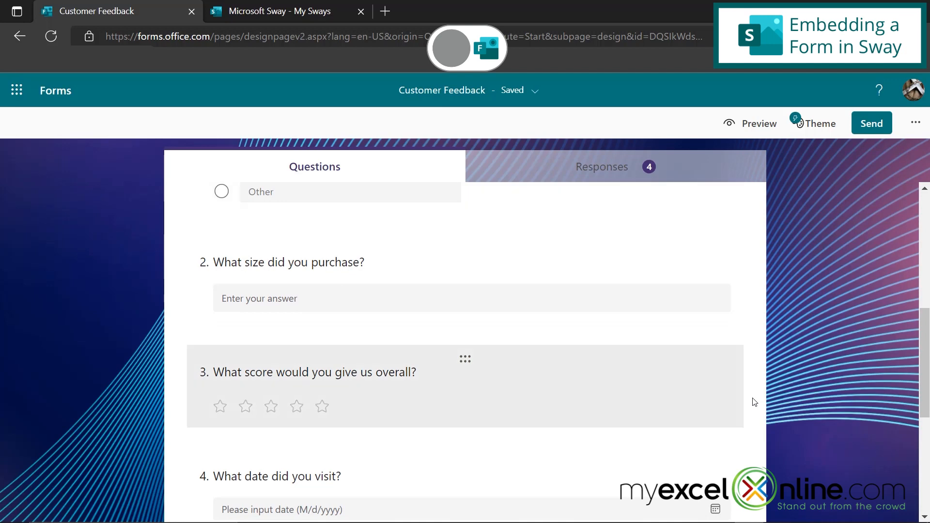
scroll("down", 3)
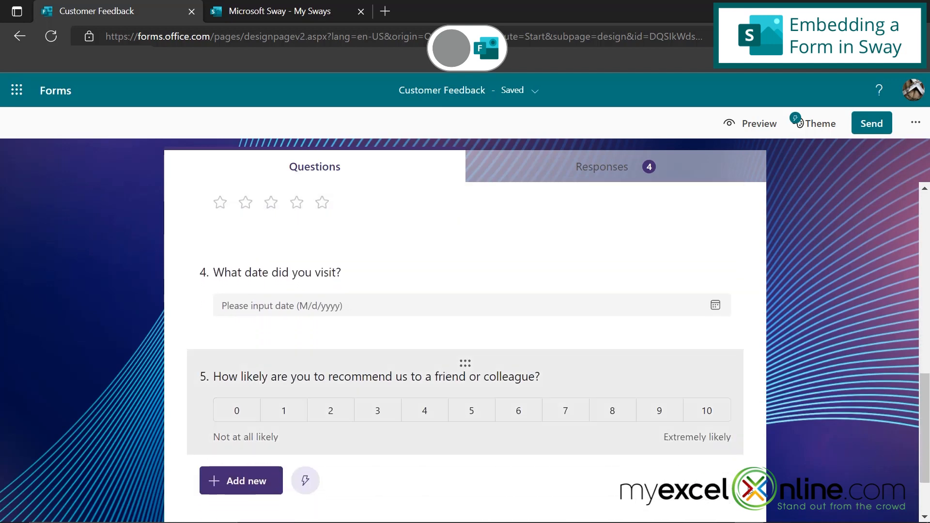
mouse_move(738, 487)
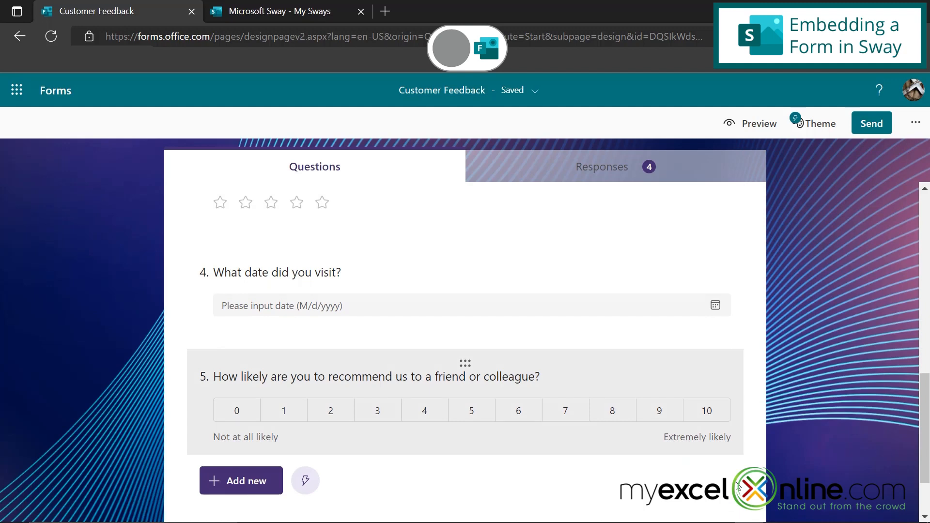
mouse_move(747, 498)
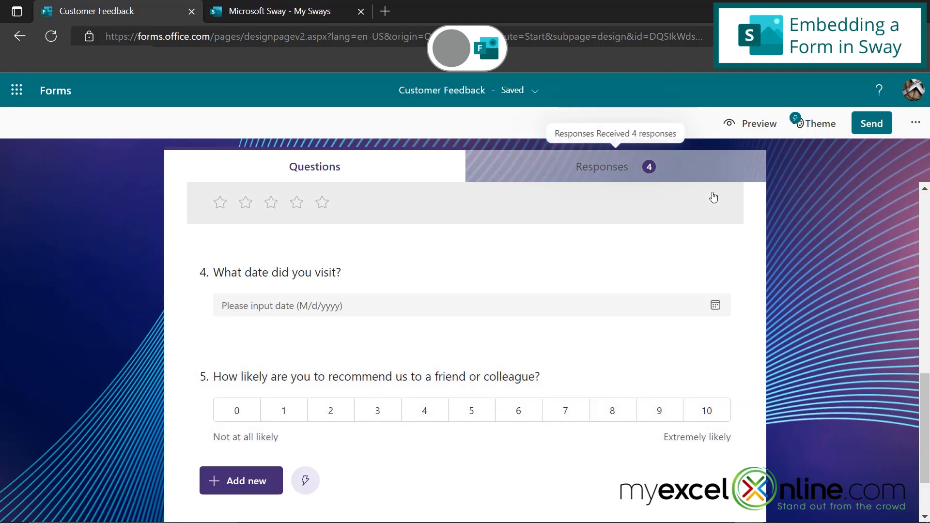
mouse_move(697, 196)
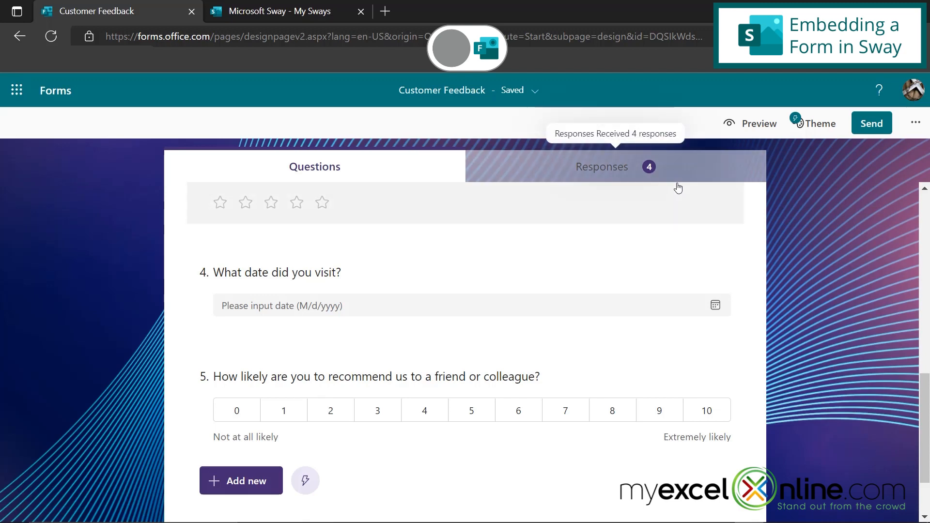
mouse_move(771, 208)
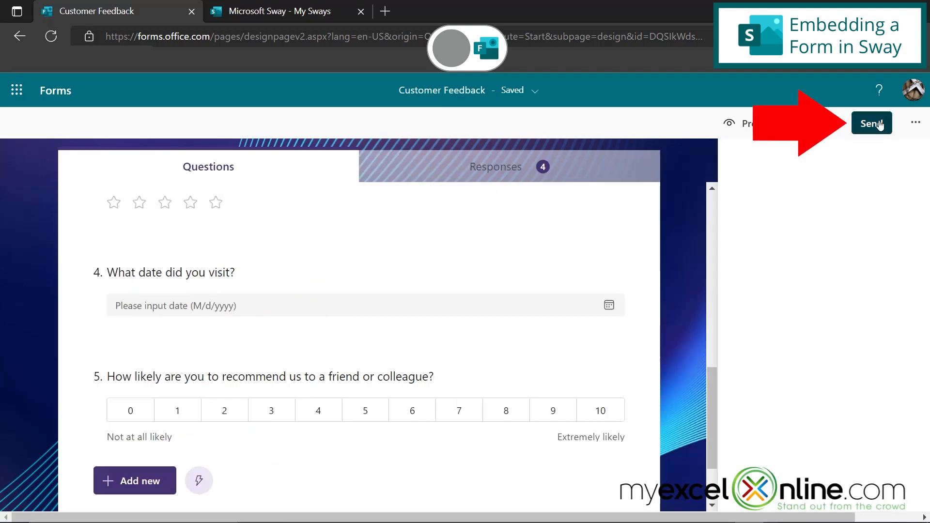
- Copy the Customer Feedback form's embed code from the Send sharing options
left_click(869, 123)
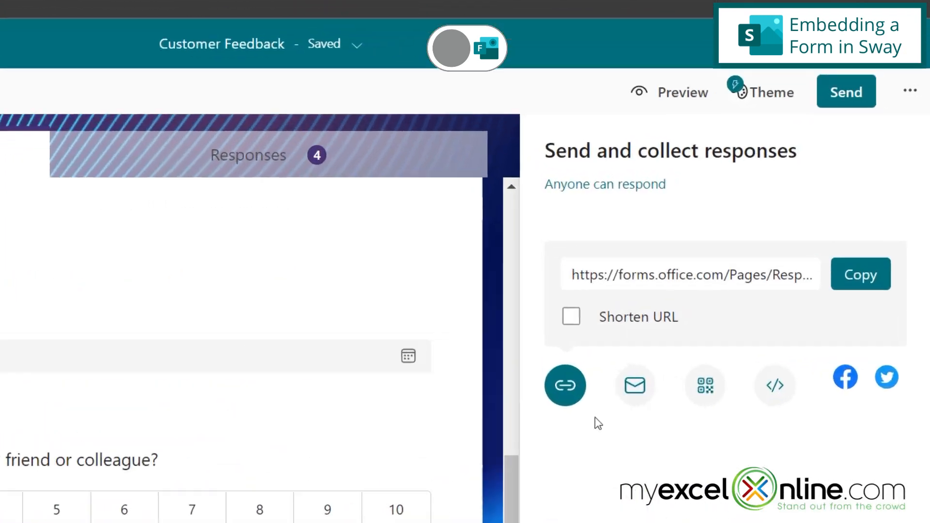
mouse_move(774, 386)
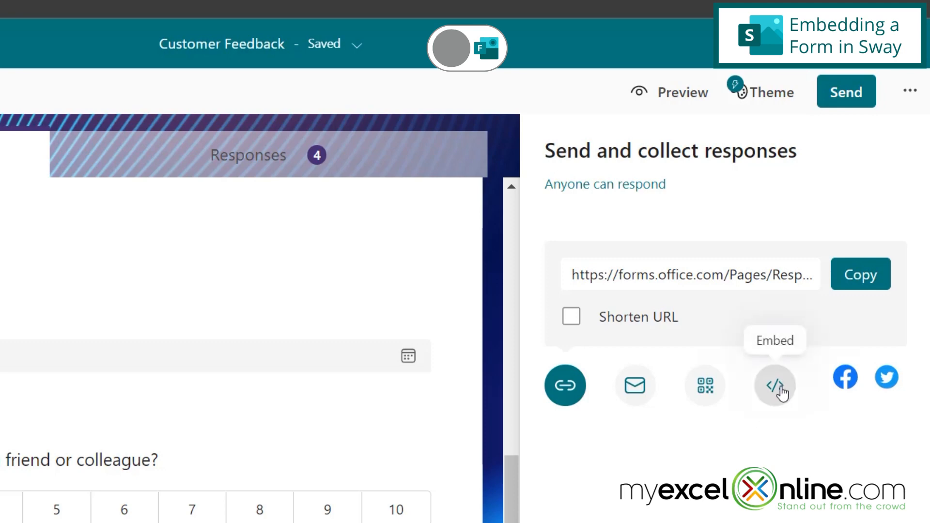
left_click(774, 386)
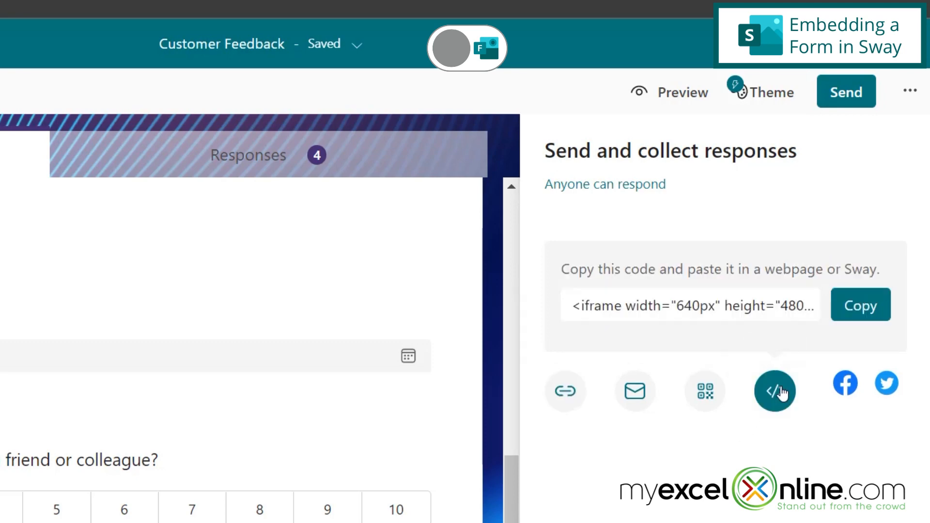
mouse_move(741, 274)
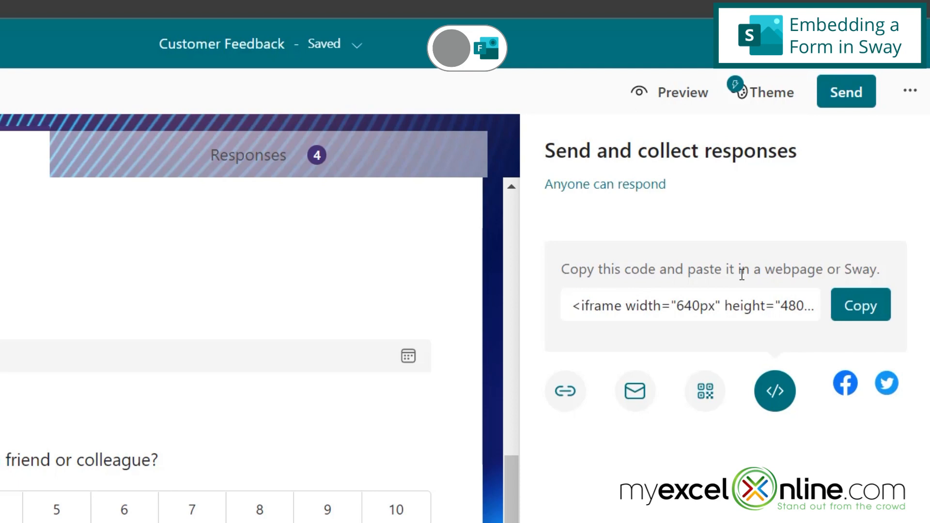
mouse_move(884, 295)
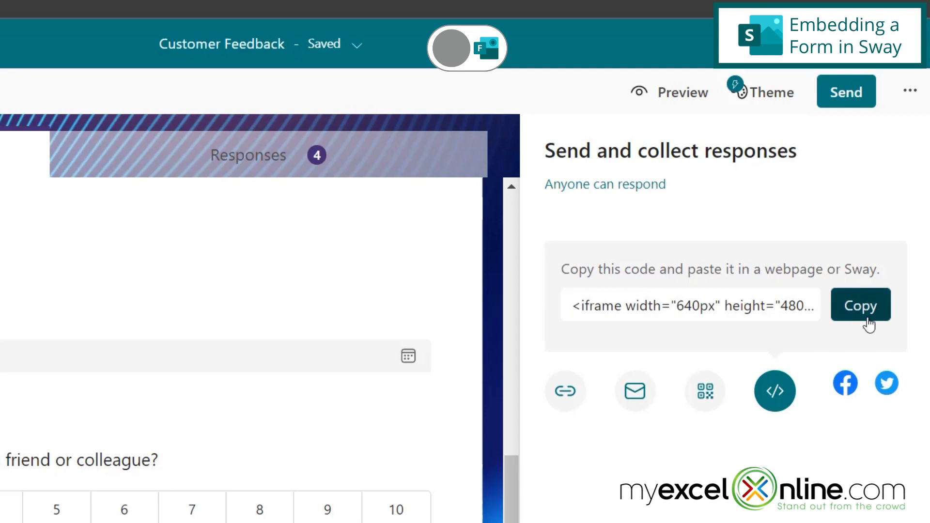
mouse_move(802, 289)
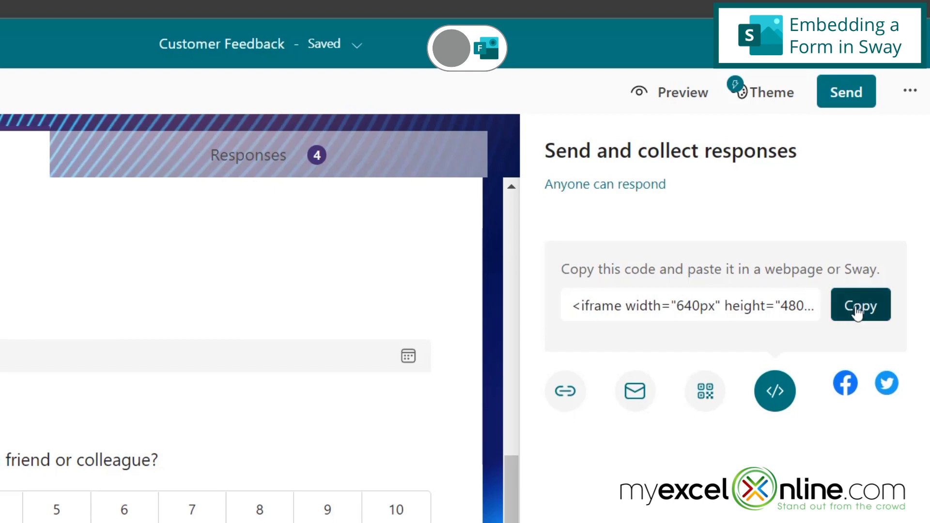
left_click(860, 305)
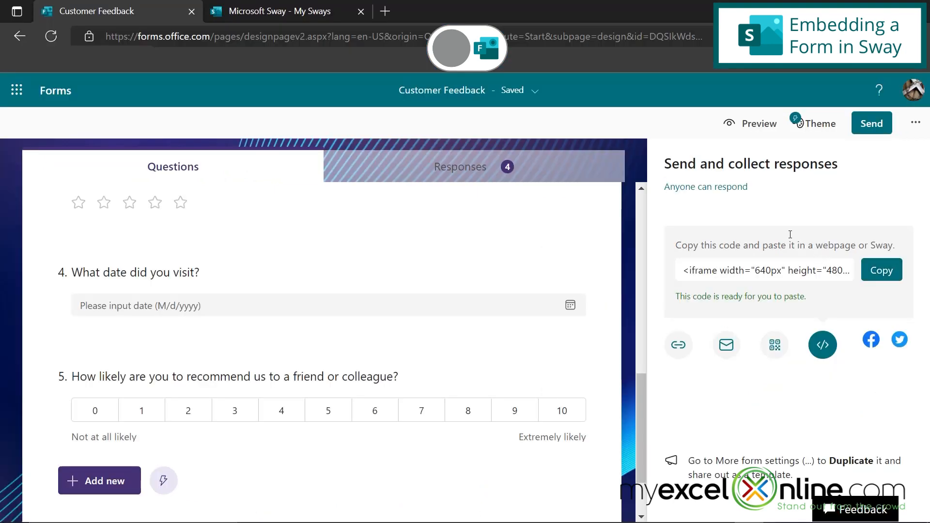
- Create a new blank Sway titled 'Test of Interactive Options'
left_click(279, 12)
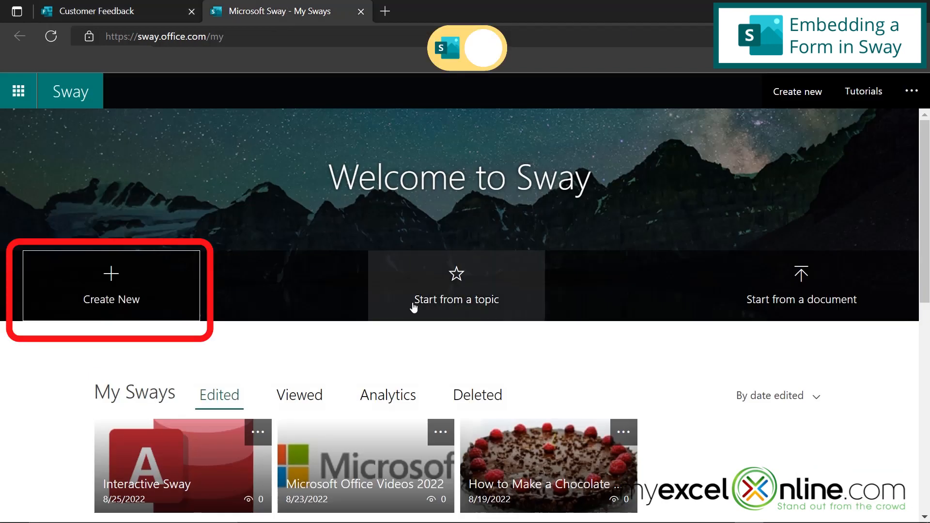
left_click(109, 285)
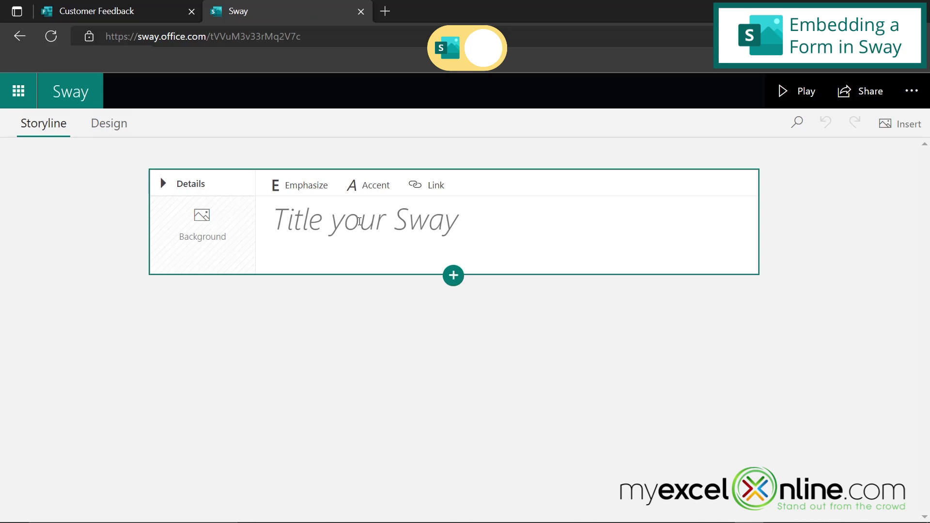
type("Test of Intera")
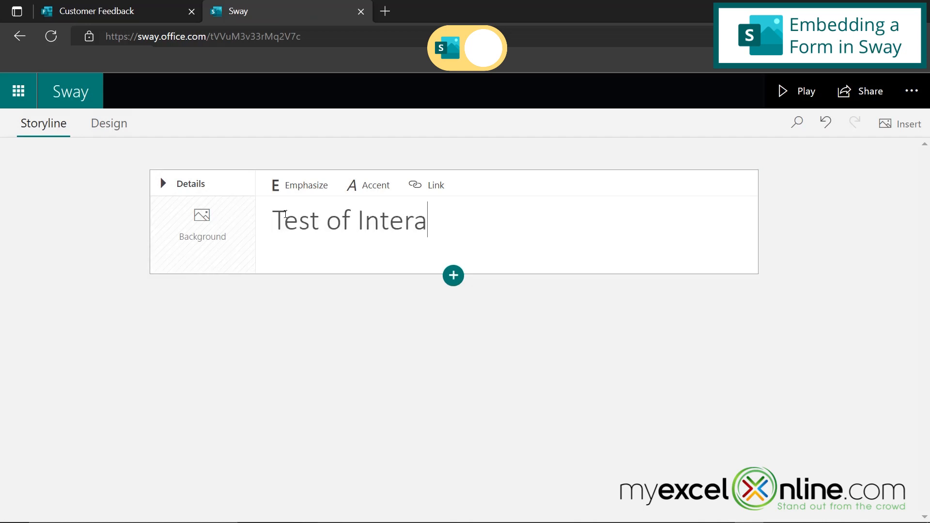
type("ctive Options")
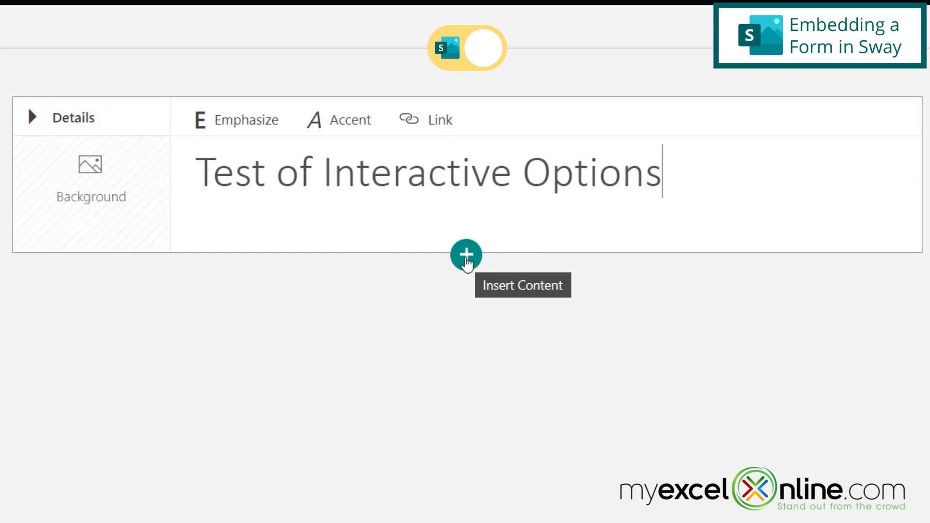
- Bring up the Media content types for inserting a card below the title
left_click(466, 255)
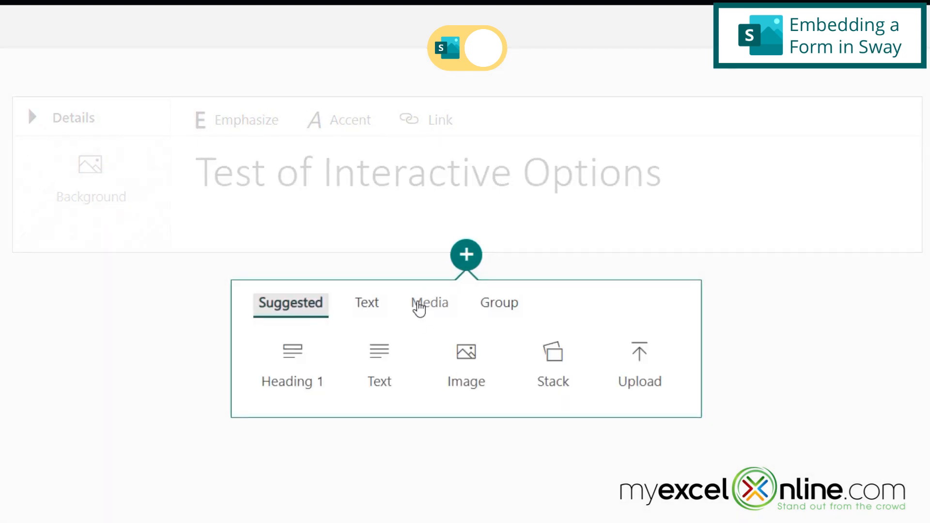
left_click(428, 302)
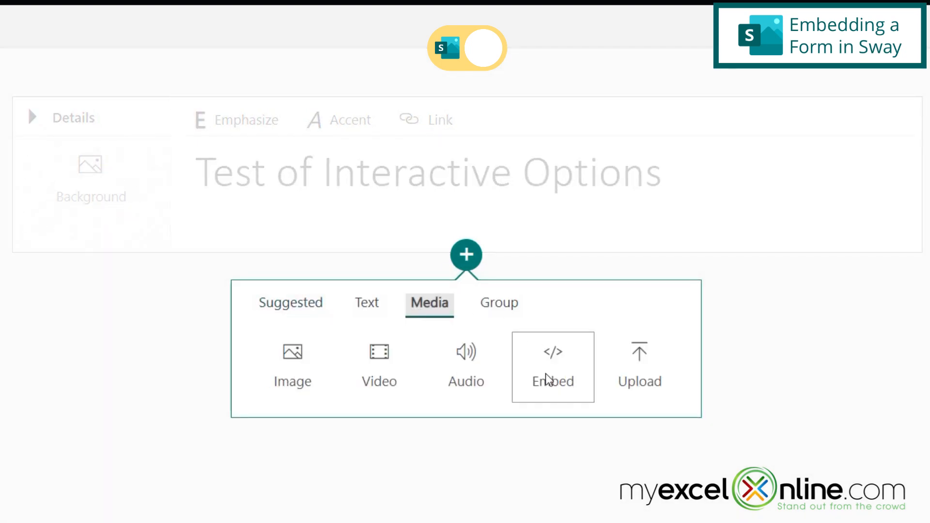
- Add an empty embed card below the title for the form's embed code
left_click(552, 366)
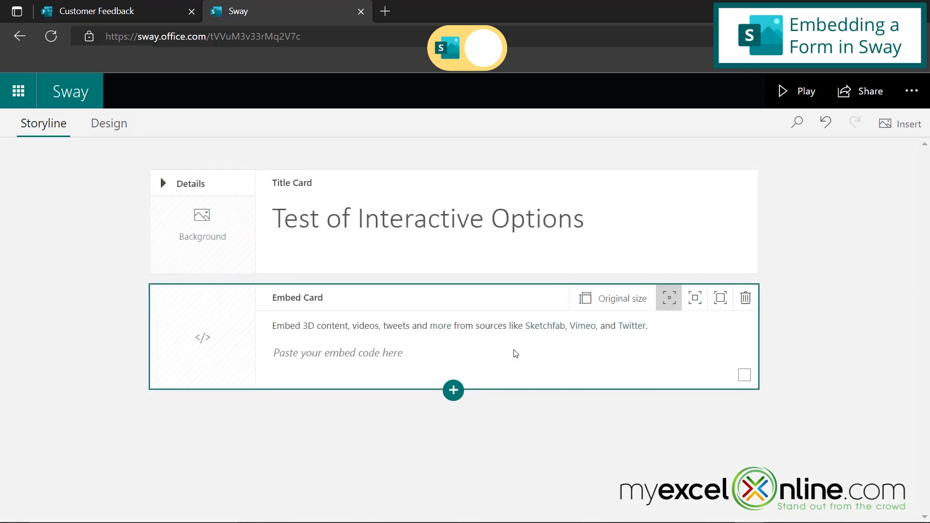
mouse_move(440, 328)
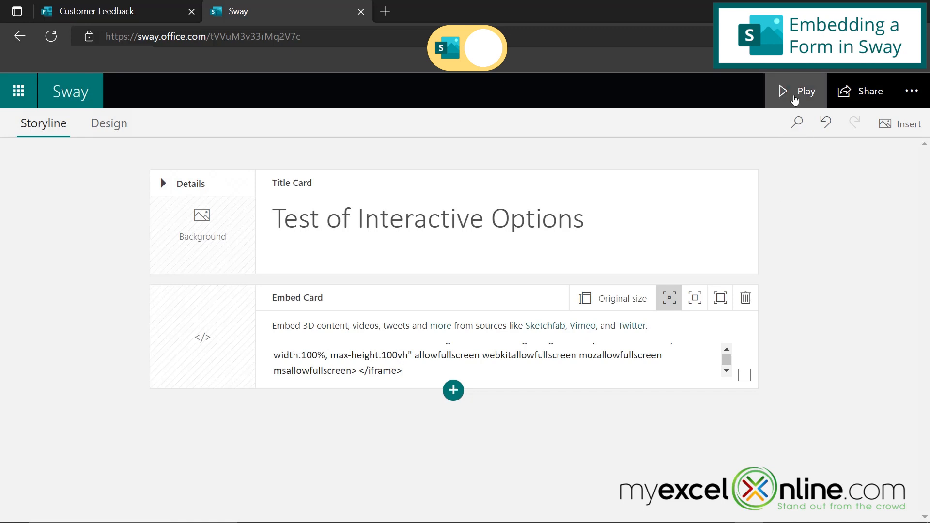
left_click(795, 91)
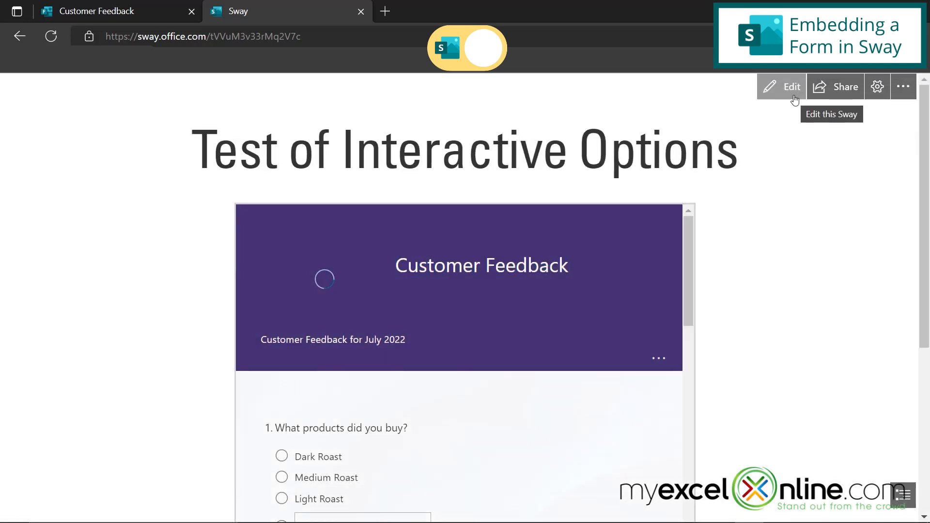
mouse_move(512, 408)
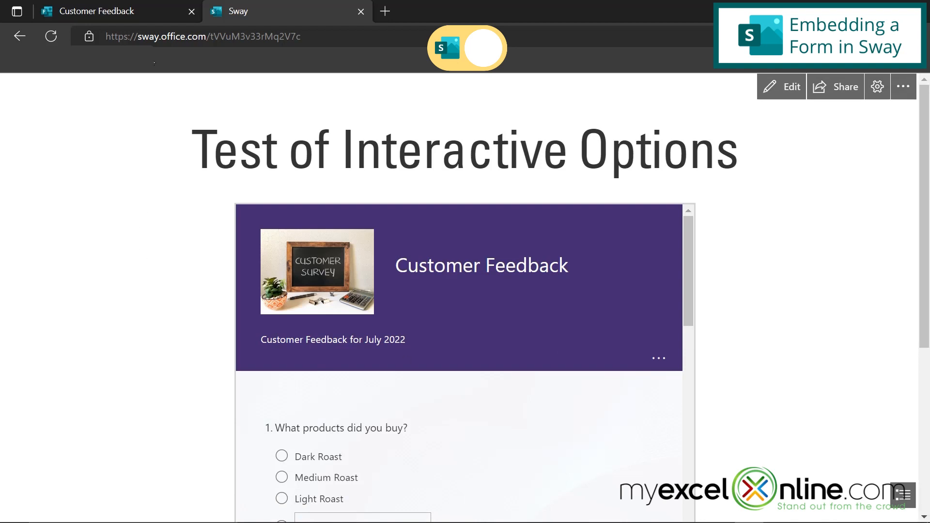
left_click(107, 10)
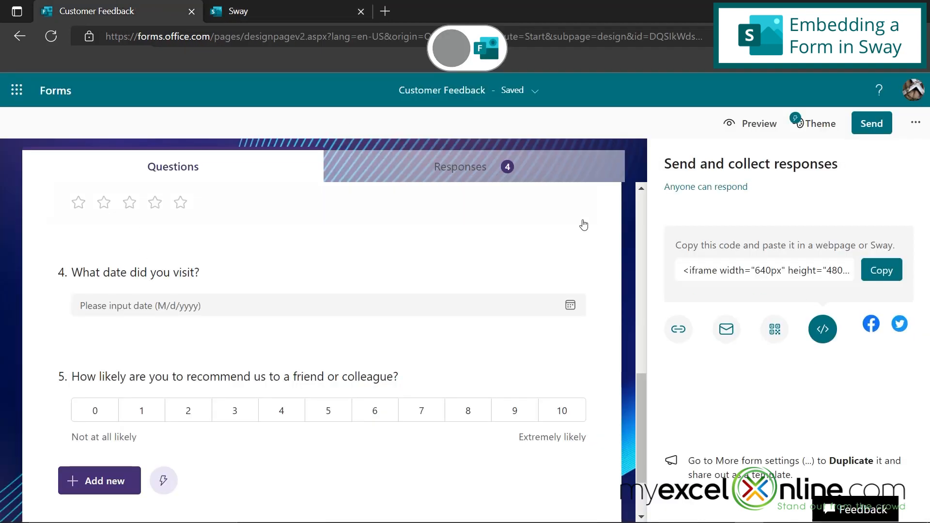
mouse_move(509, 172)
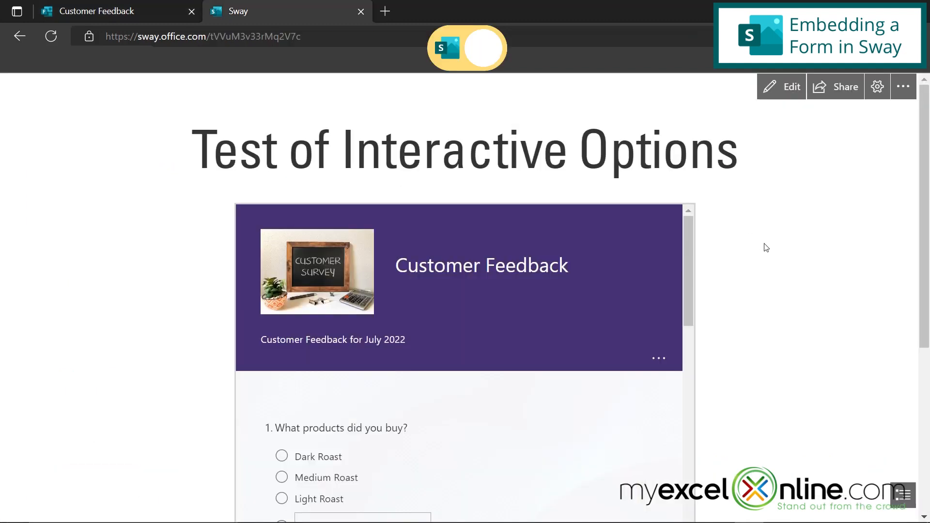
- Submit the embedded form with Dark Roast, visit date August 24 2022 and recommendation rating 7
scroll("down", 3)
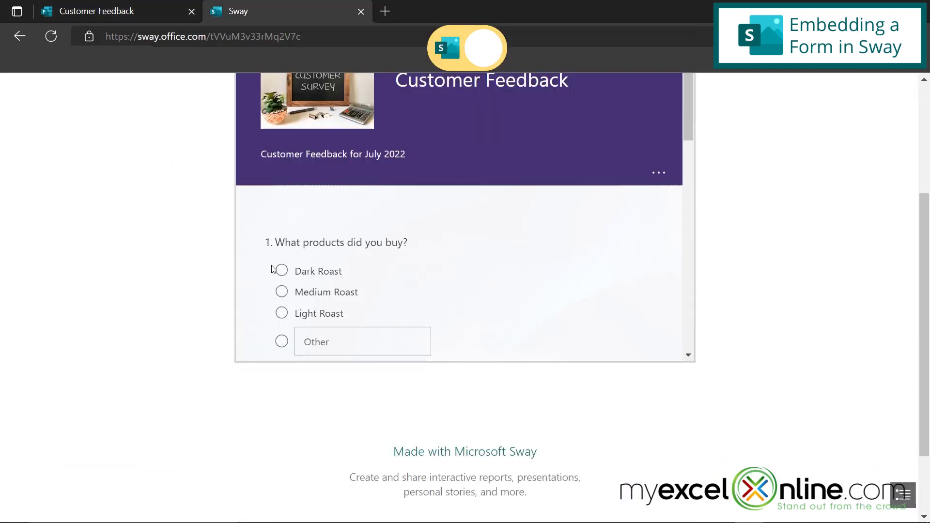
left_click(281, 270)
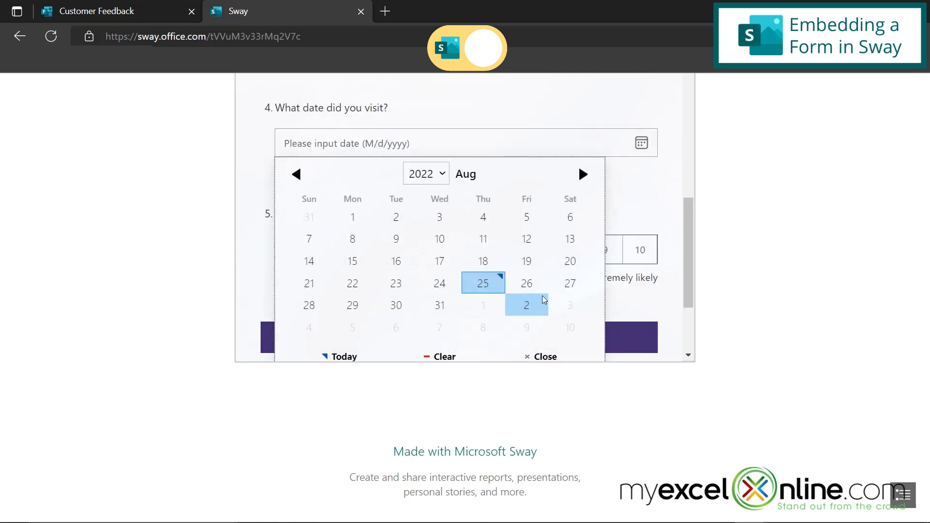
left_click(440, 283)
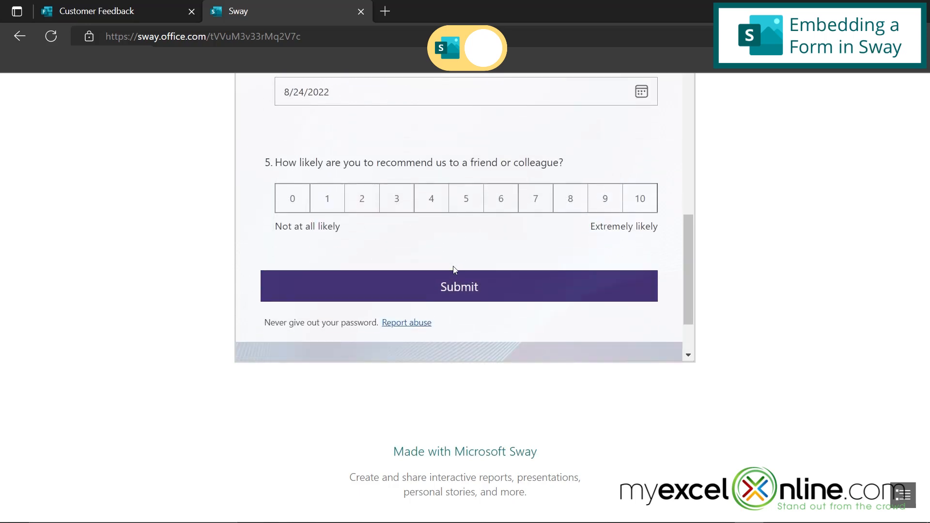
left_click(535, 198)
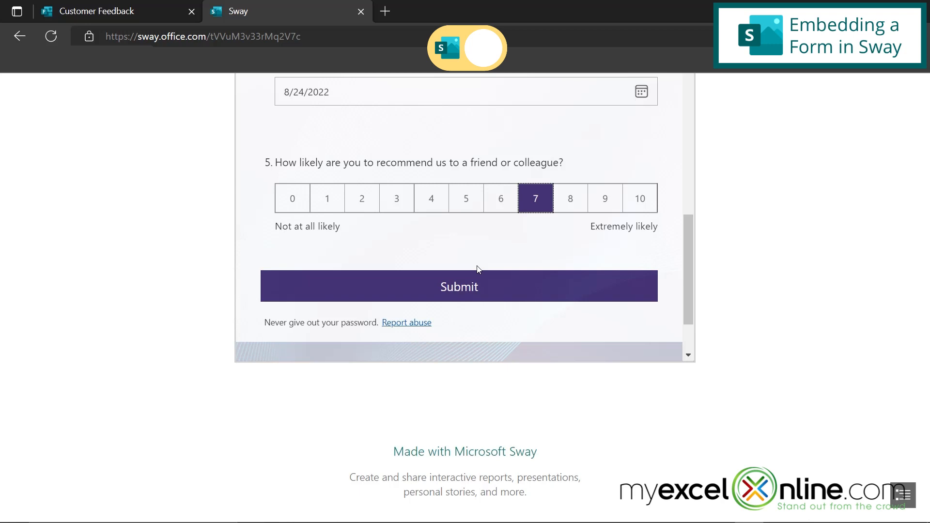
left_click(458, 286)
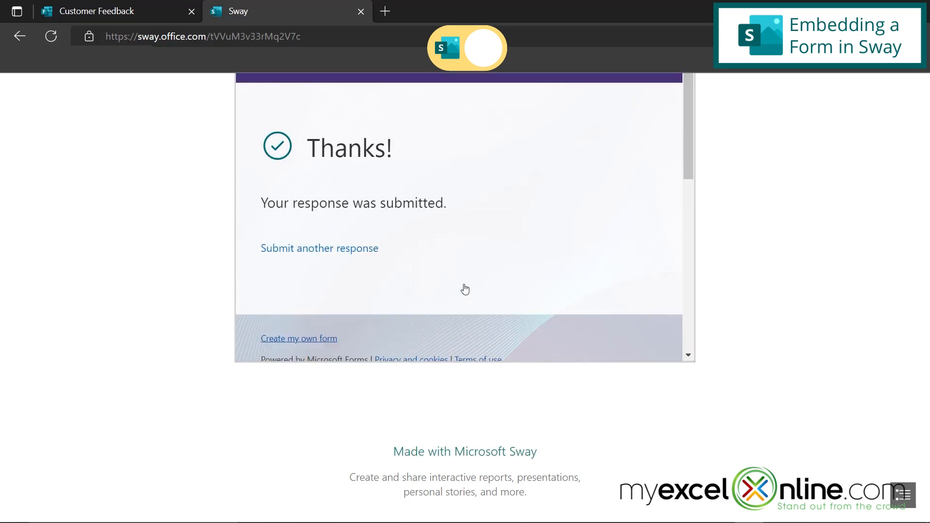
- Switch to Microsoft Forms to confirm the form now counts 5 responses
scroll("up", 3)
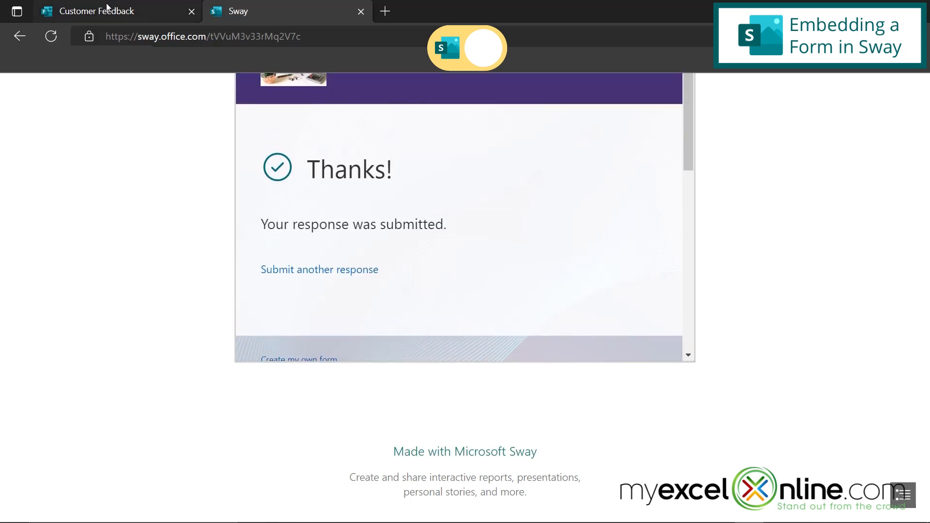
left_click(89, 11)
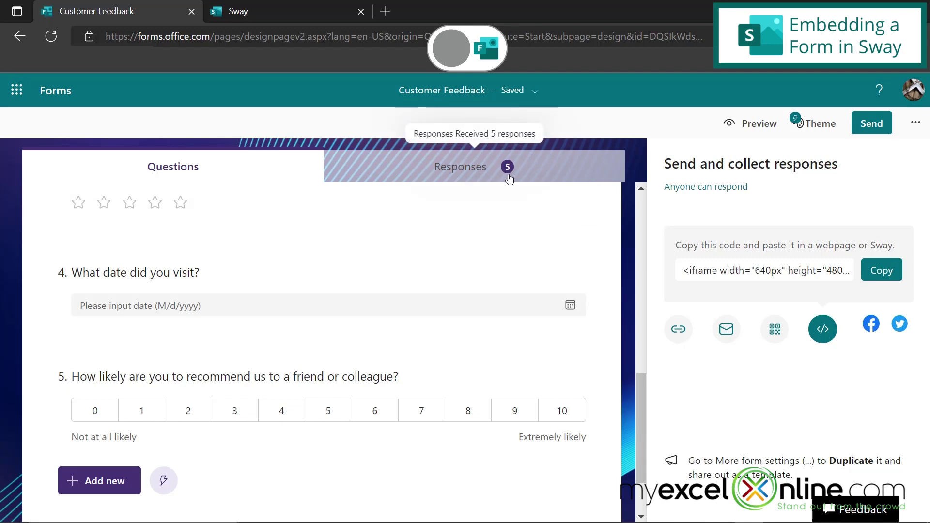
mouse_move(519, 193)
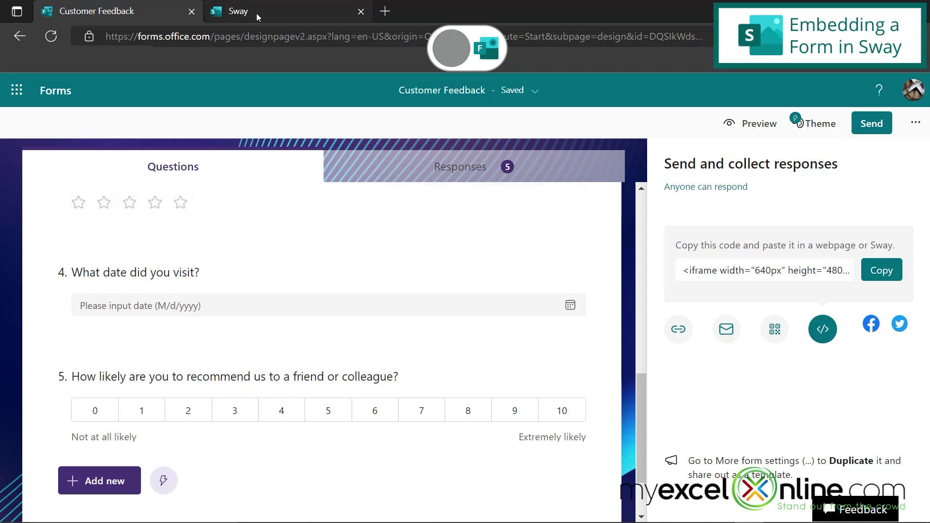
- Return to the Sway and reopen it in the Storyline editor
left_click(249, 11)
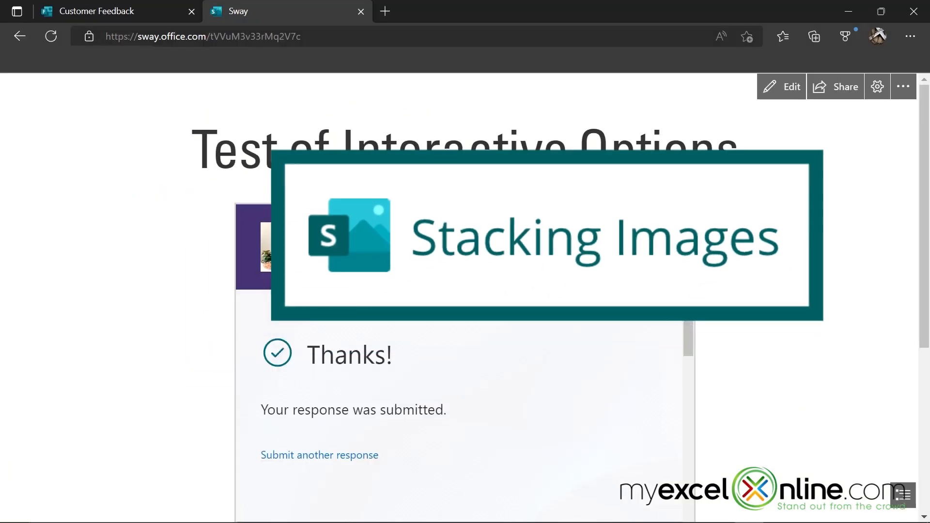
left_click(781, 86)
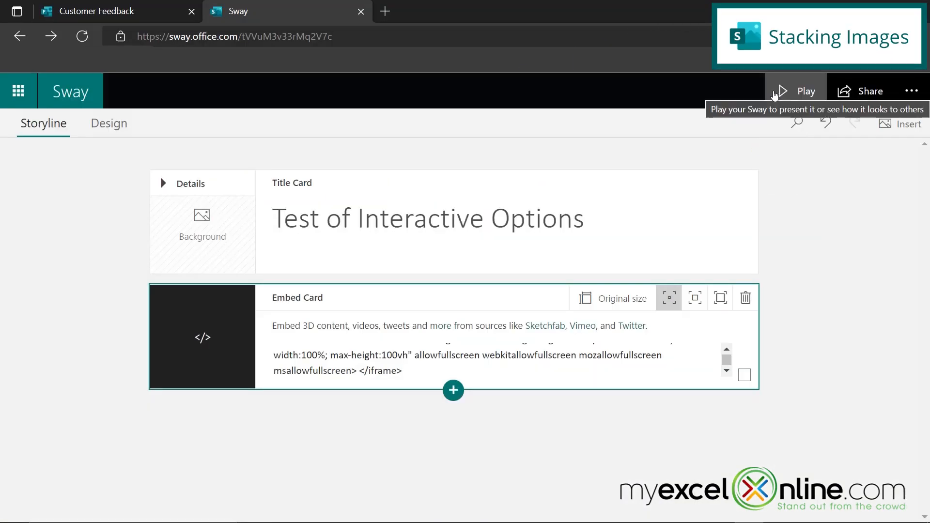
mouse_move(745, 297)
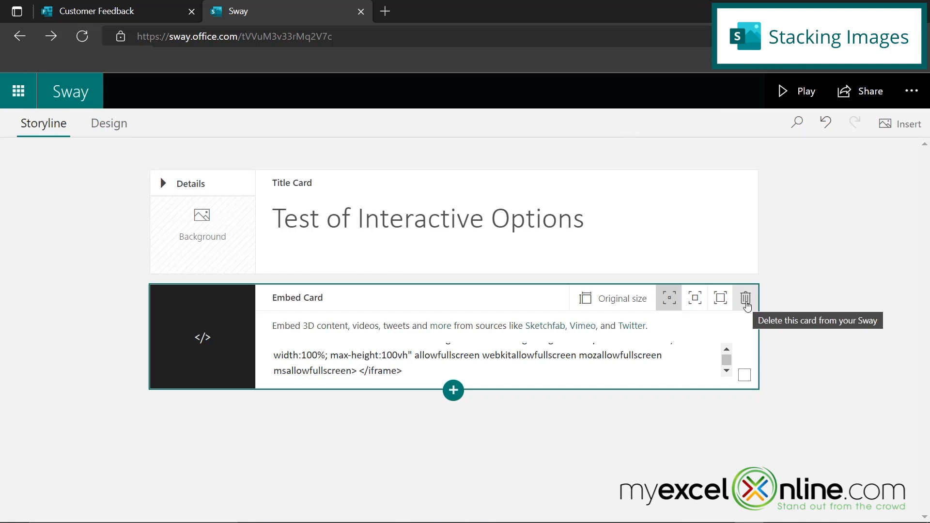
mouse_move(756, 344)
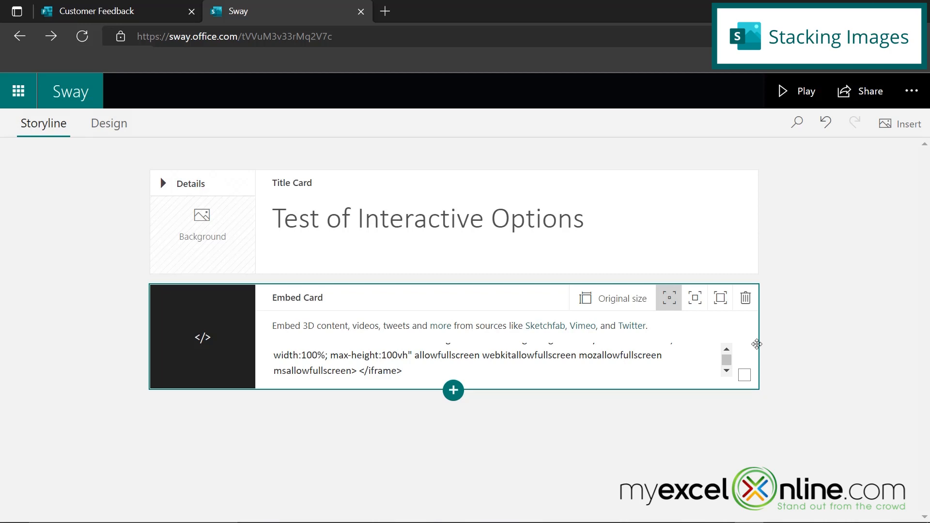
- Delete the embedded form card and add an empty image card below the title
left_click(745, 297)
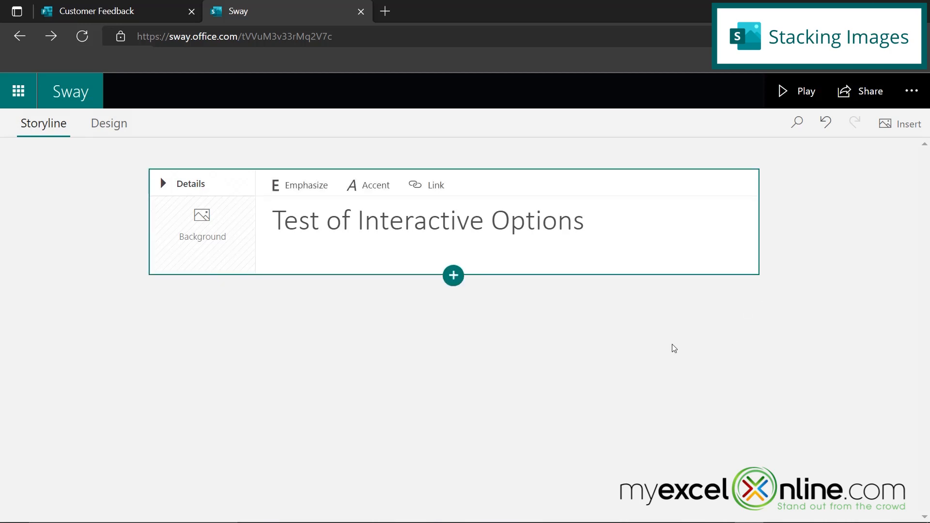
left_click(452, 275)
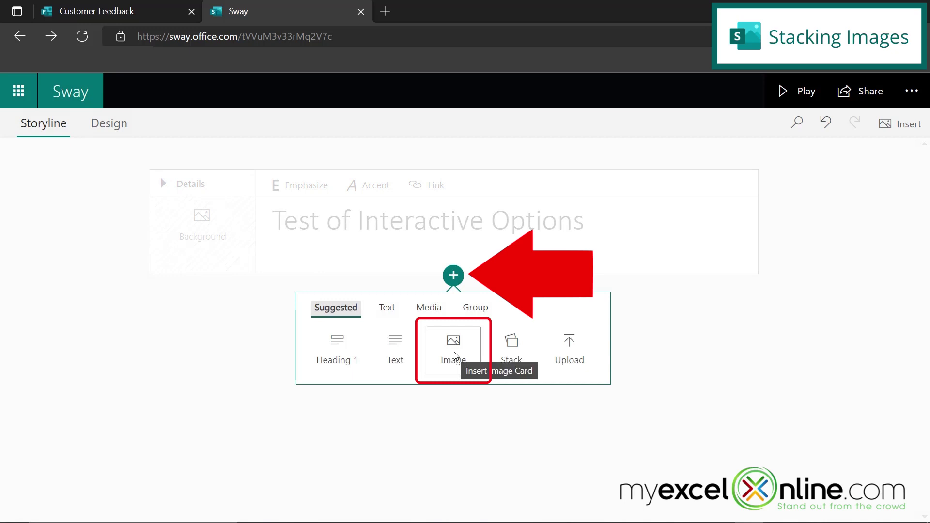
left_click(452, 347)
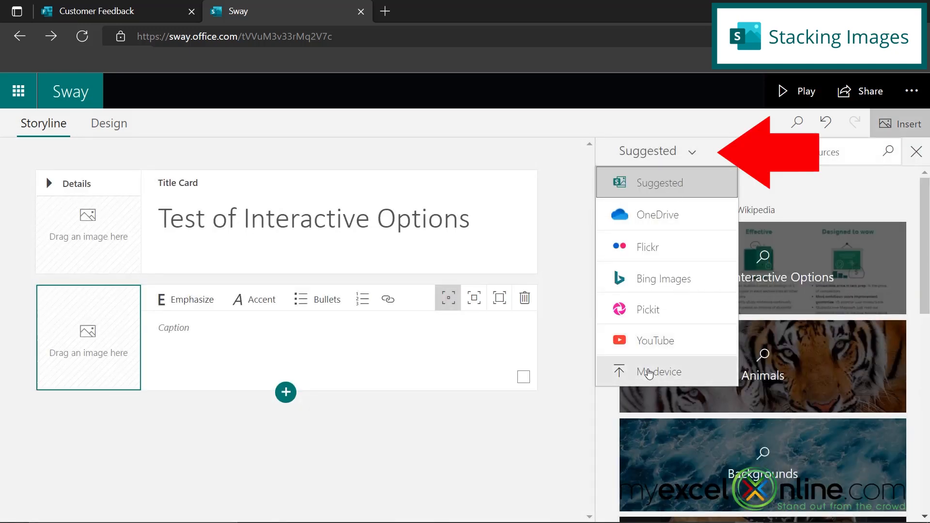
- Upload the Office app icon images from the device as image cards and group them
left_click(656, 372)
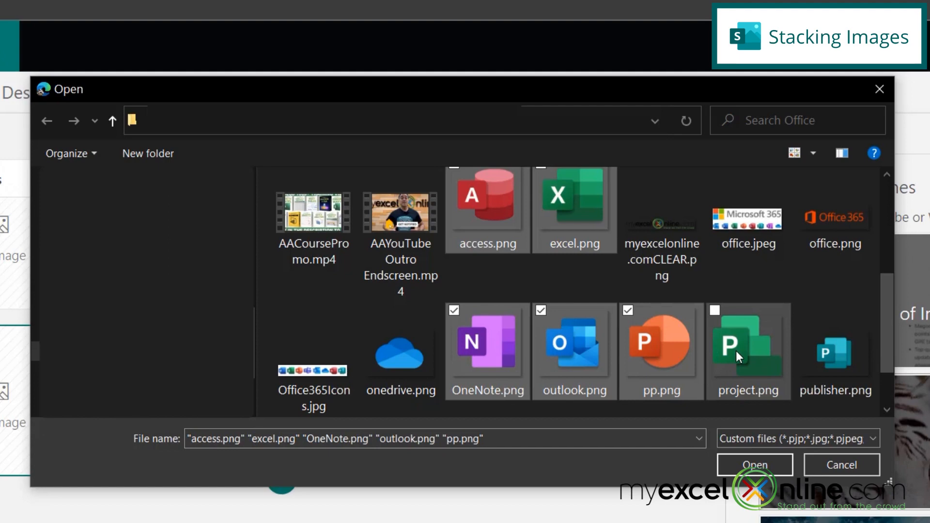
left_click(754, 463)
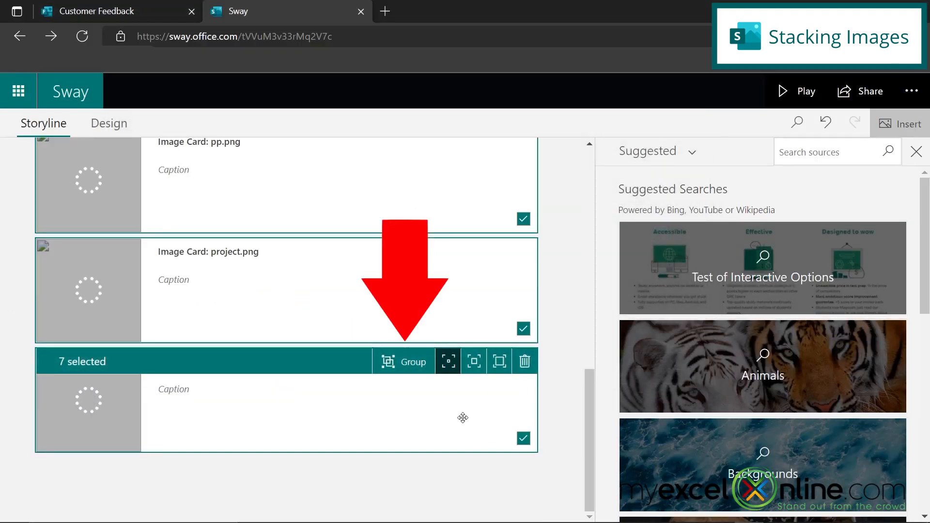
left_click(414, 361)
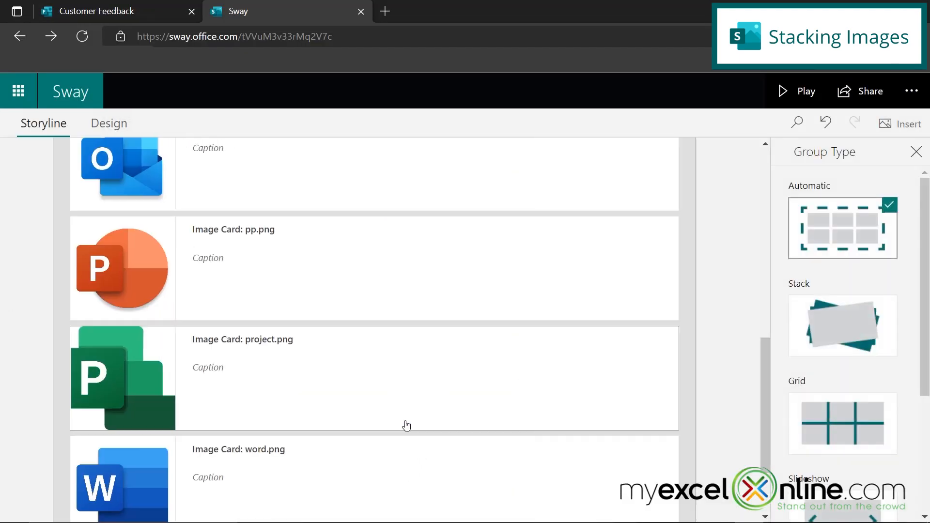
mouse_move(850, 321)
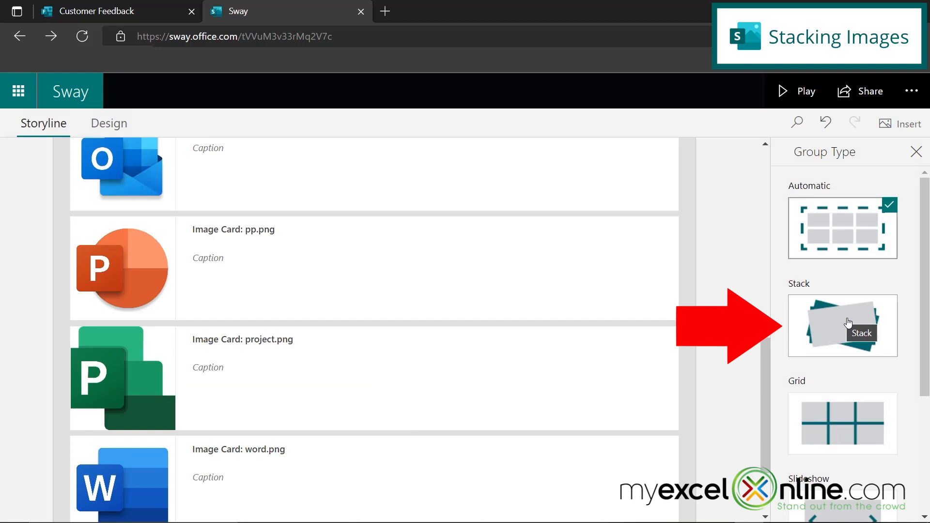
- Make the Office icon image group display as a Stack
left_click(842, 324)
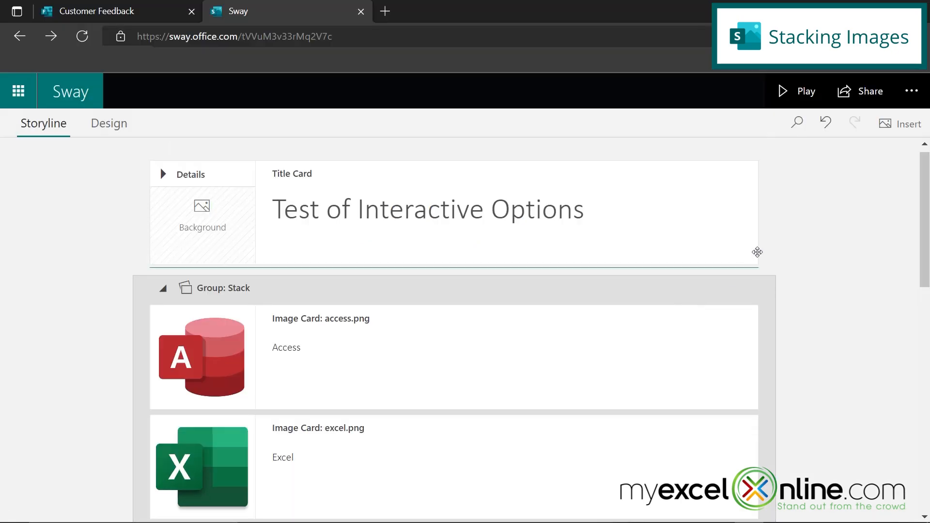
- Play the Sway and reveal the caption of the top stacked image
left_click(798, 91)
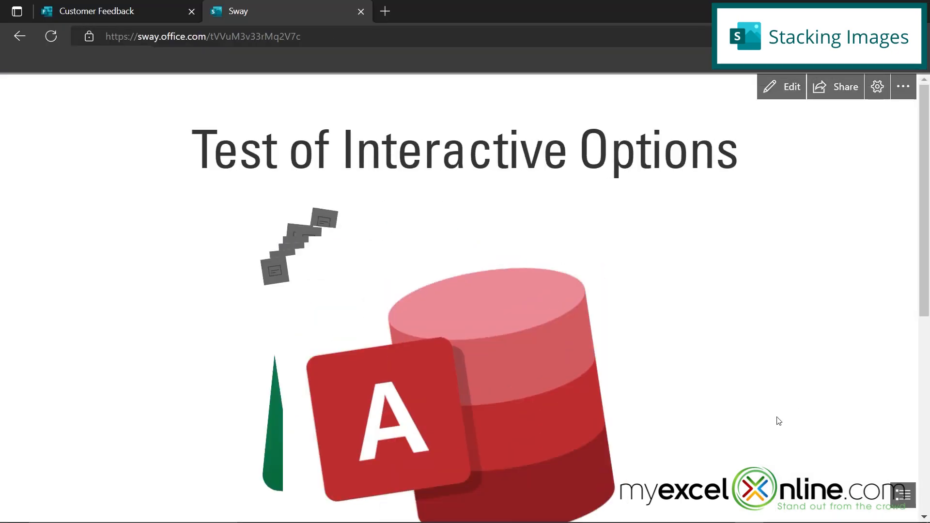
scroll("down", 3)
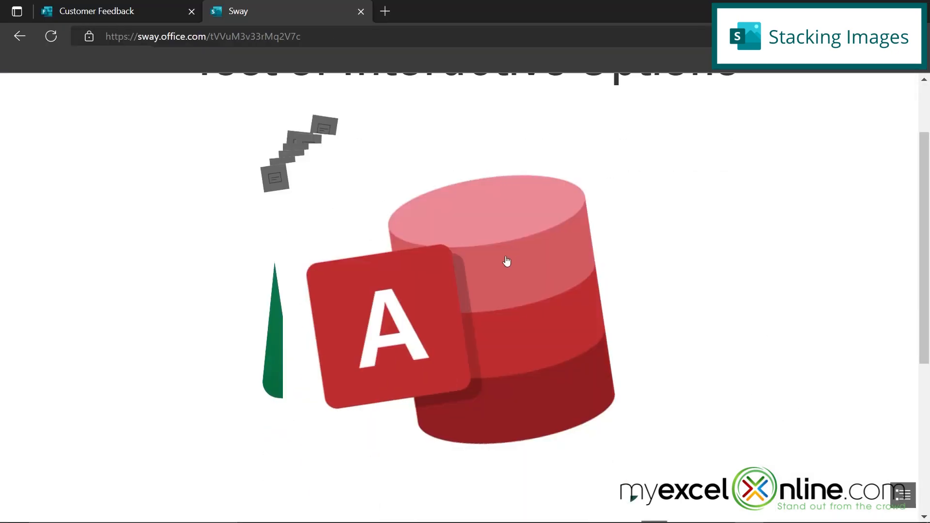
mouse_move(521, 291)
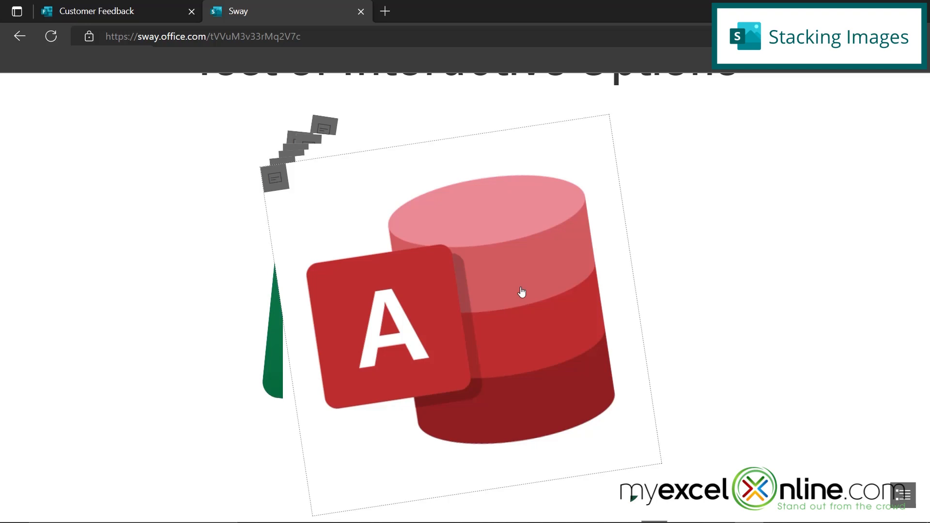
mouse_move(507, 280)
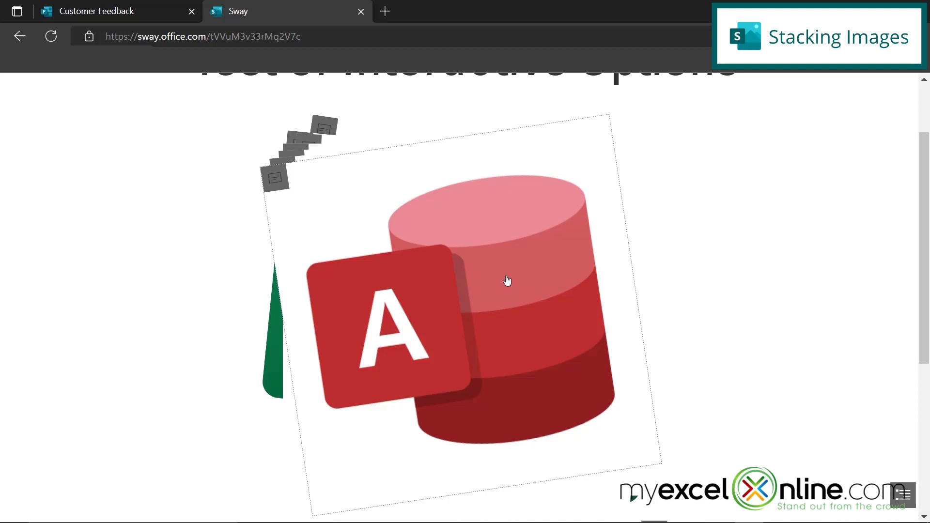
mouse_move(275, 181)
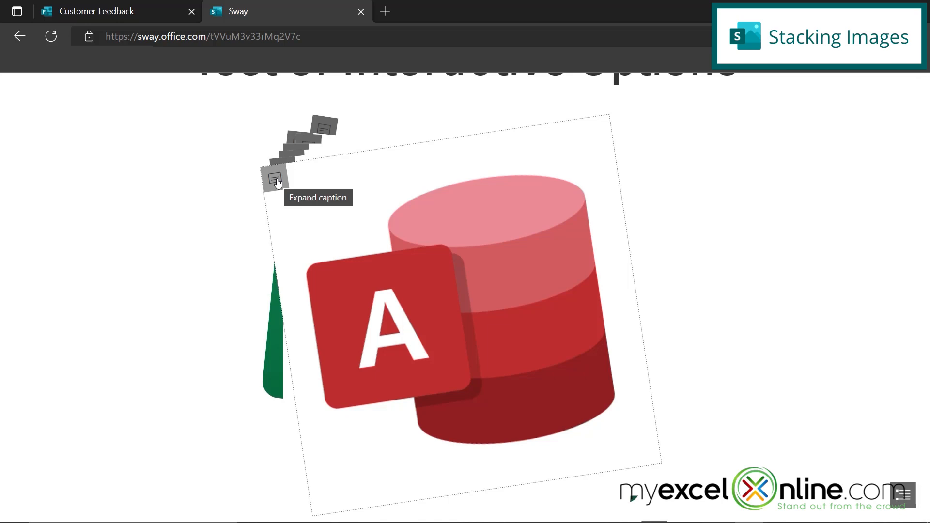
left_click(276, 182)
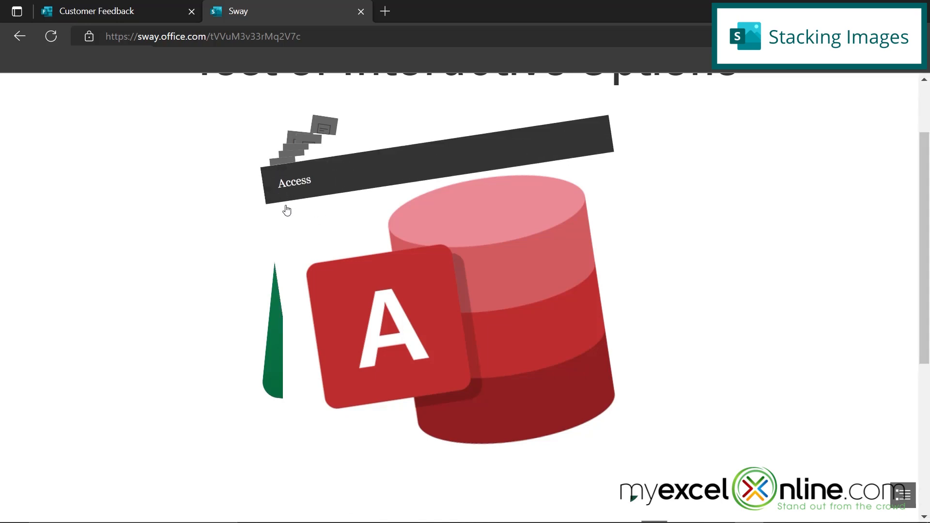
mouse_move(332, 205)
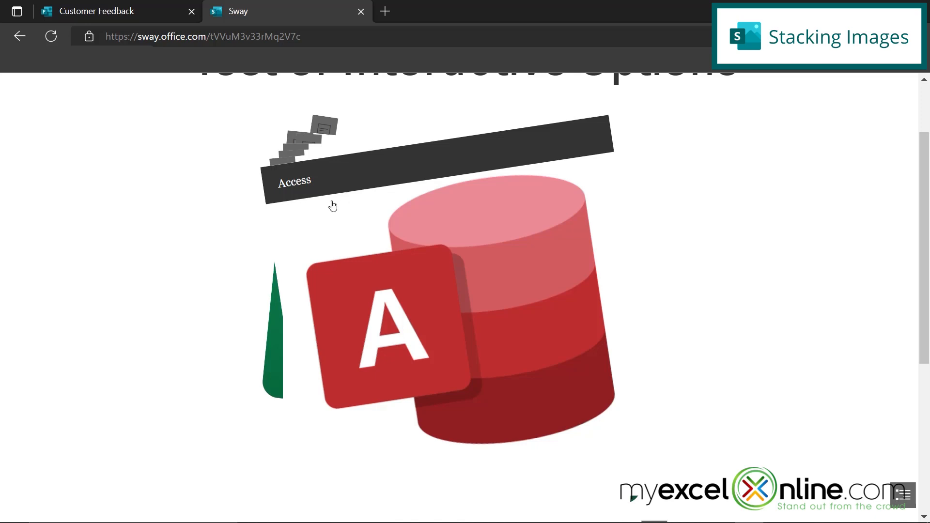
mouse_move(412, 259)
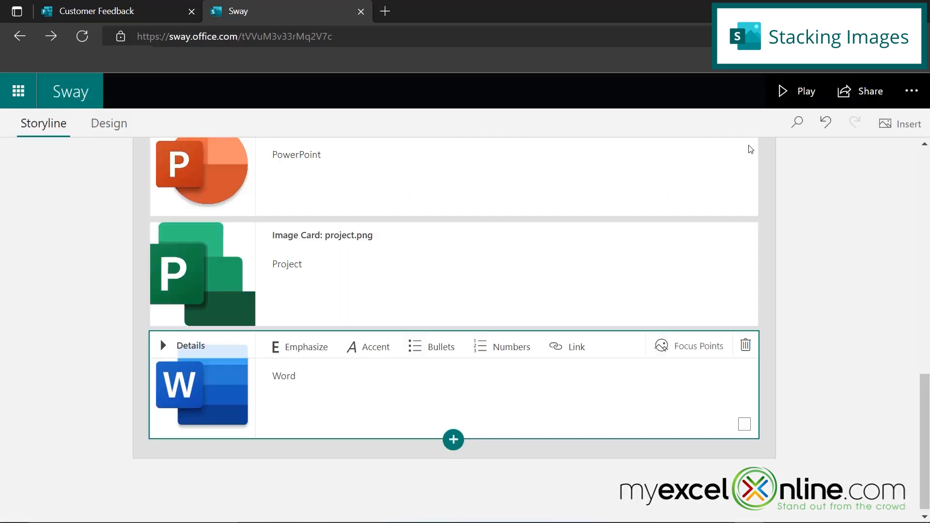
- Delete the whole stacked image group, leaving the title card, and start adding a new card
scroll("up", 3)
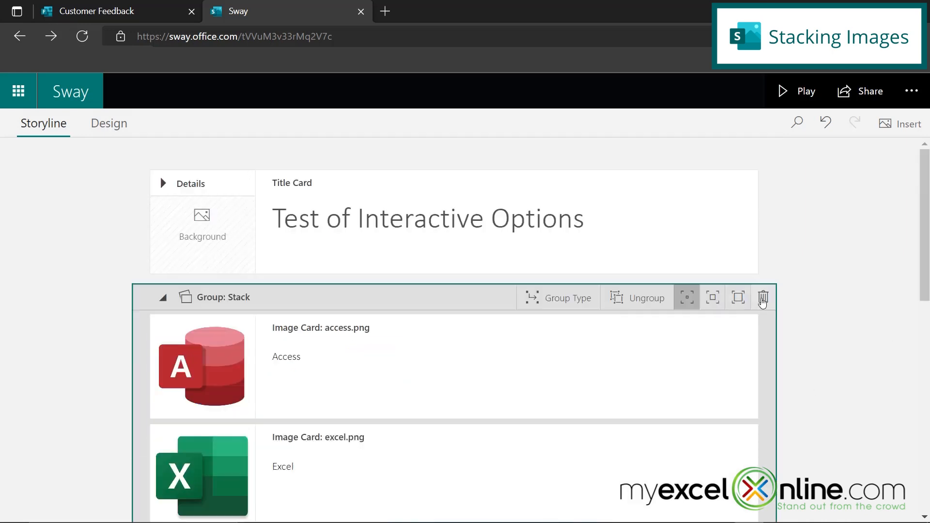
left_click(762, 298)
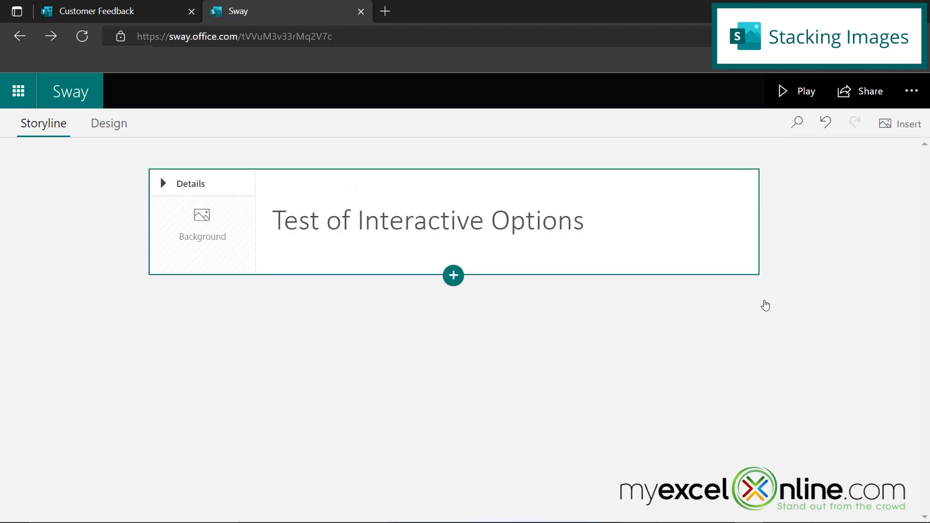
left_click(427, 220)
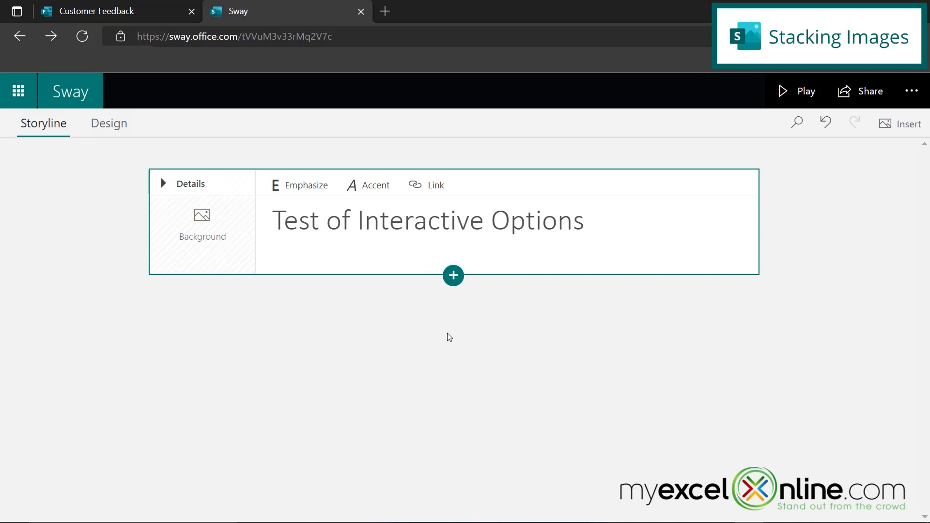
left_click(453, 275)
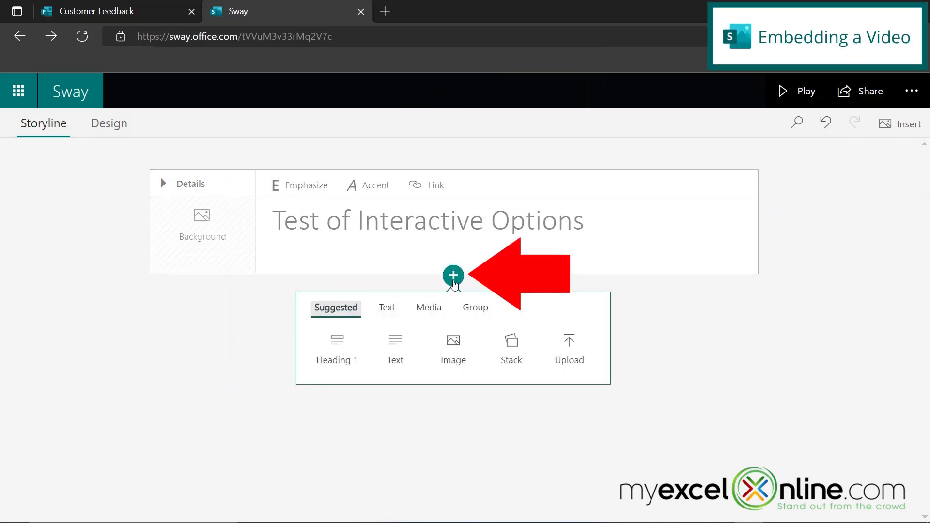
- Add a new Video card from the Media card kinds below the title
left_click(427, 307)
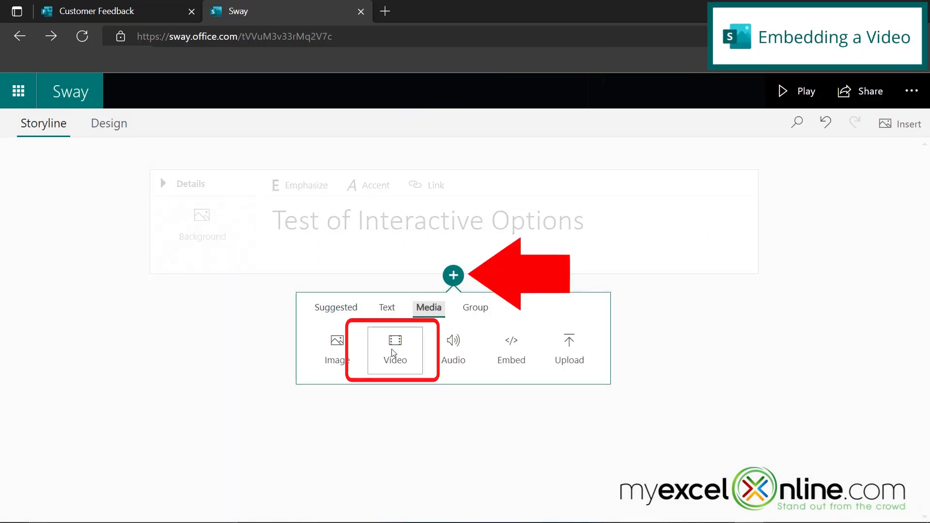
left_click(394, 350)
type("my excel online sway")
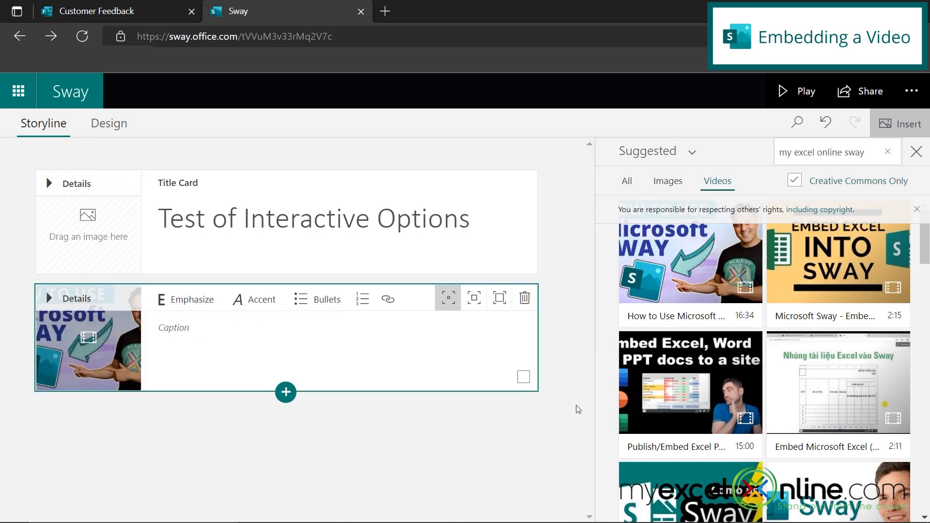
- Preview the Sway, play the embedded 'How to Use Microsoft Sway' video briefly, pause it and dismiss the More videos suggestions
left_click(796, 91)
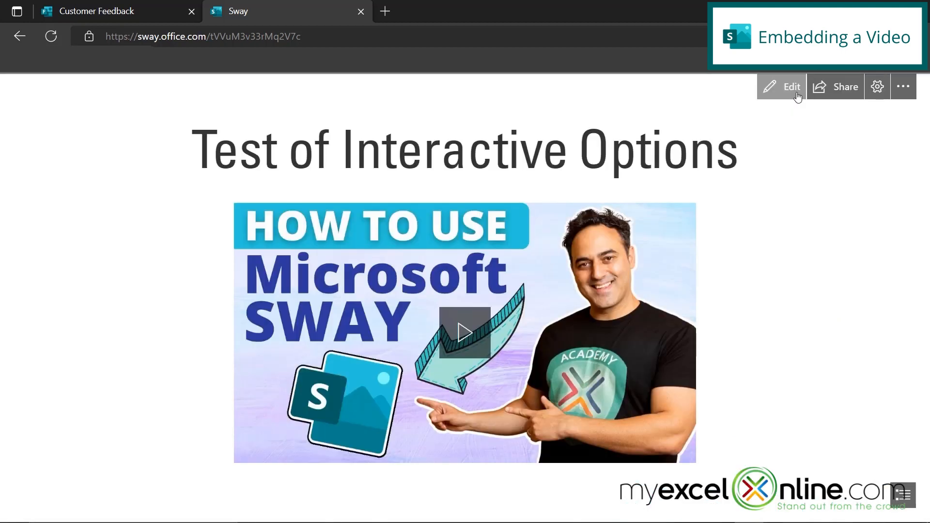
mouse_move(748, 369)
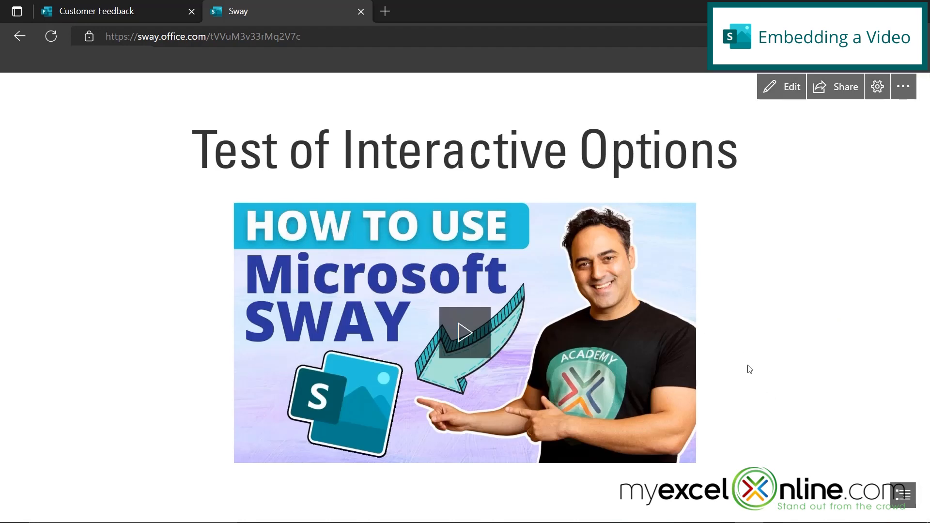
mouse_move(551, 387)
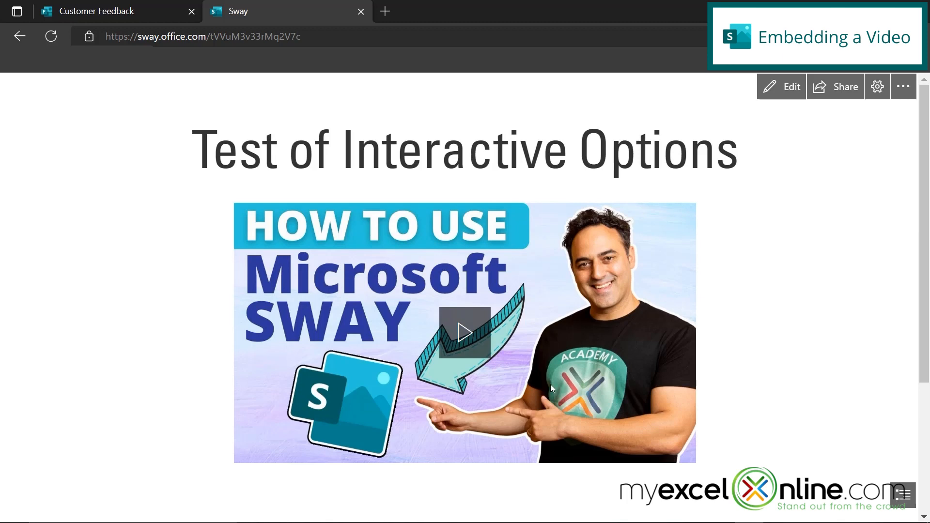
mouse_move(463, 336)
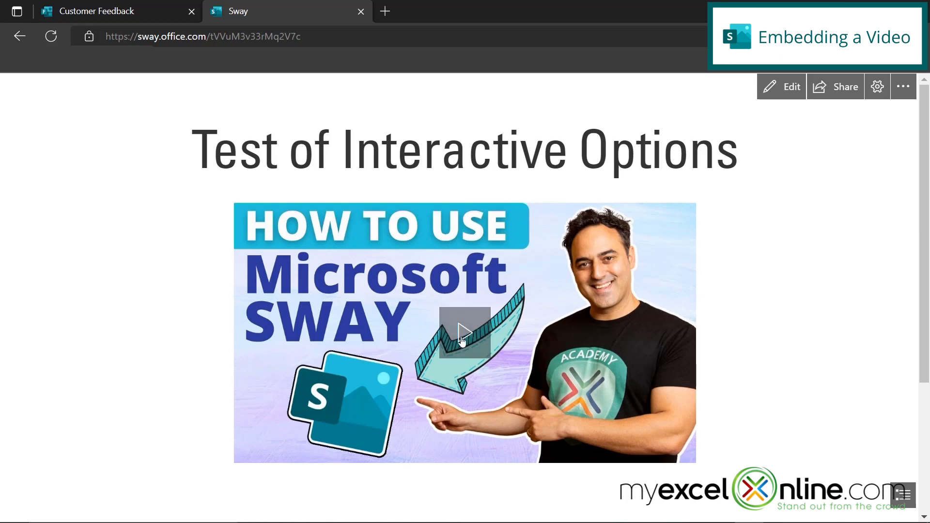
left_click(463, 332)
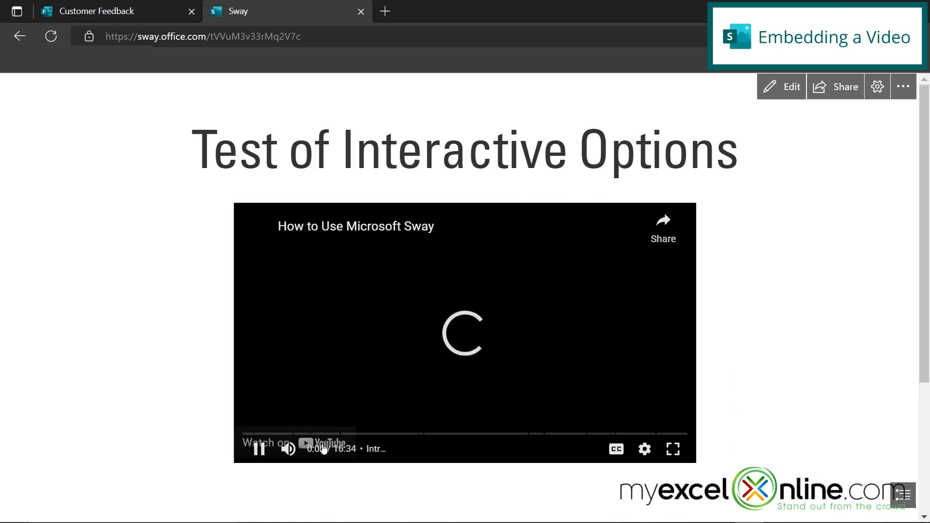
left_click(257, 449)
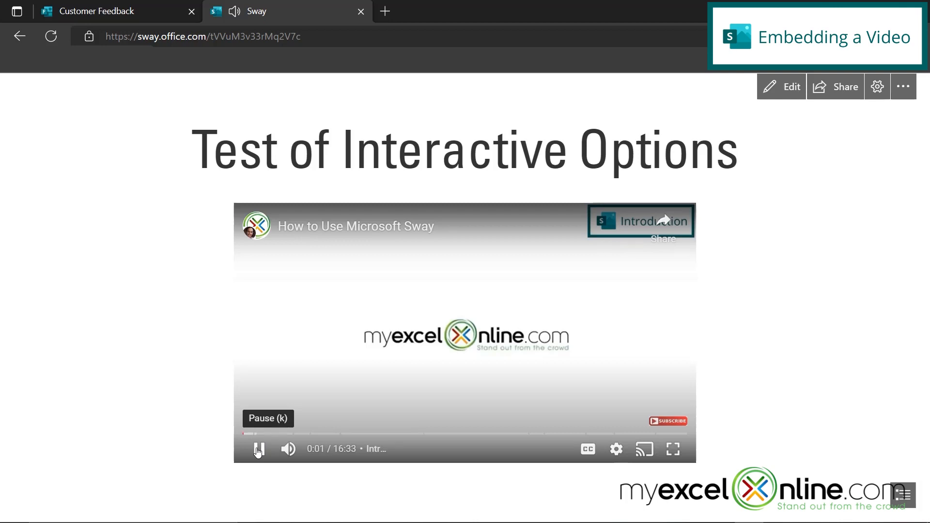
left_click(257, 448)
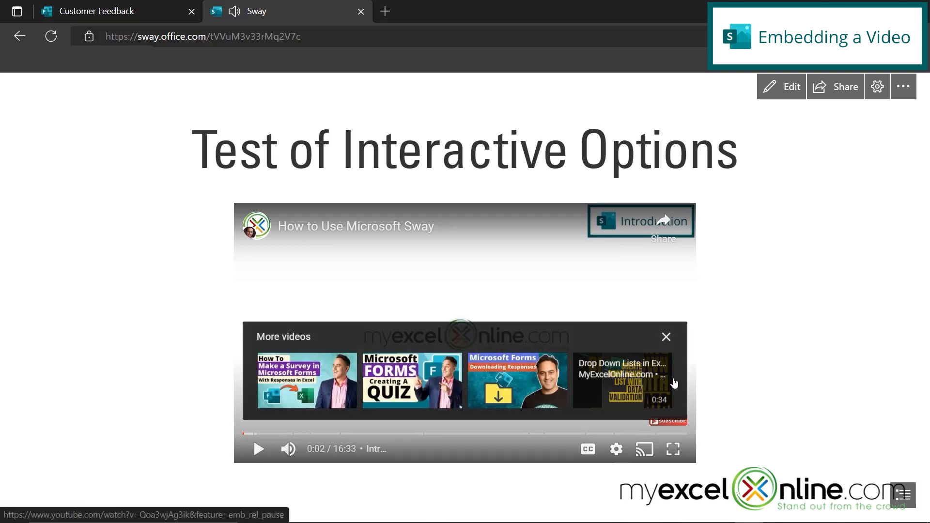
left_click(665, 336)
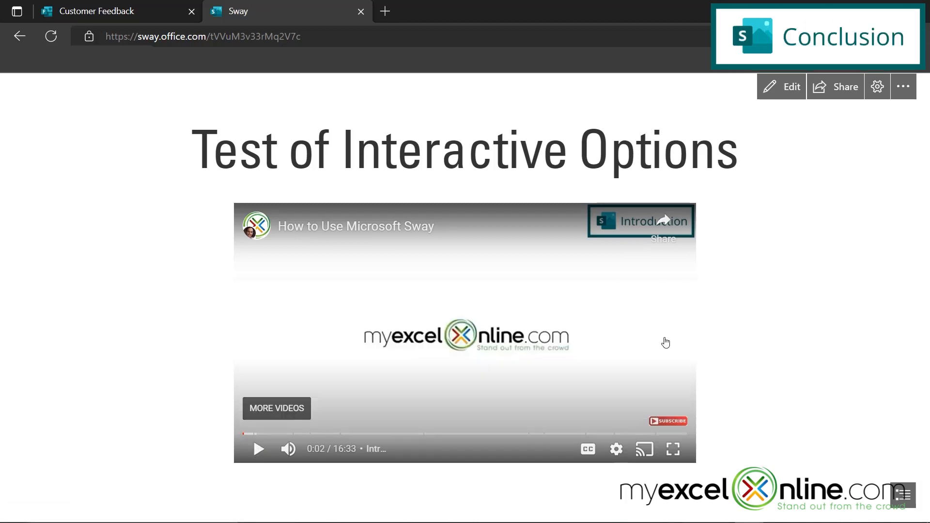